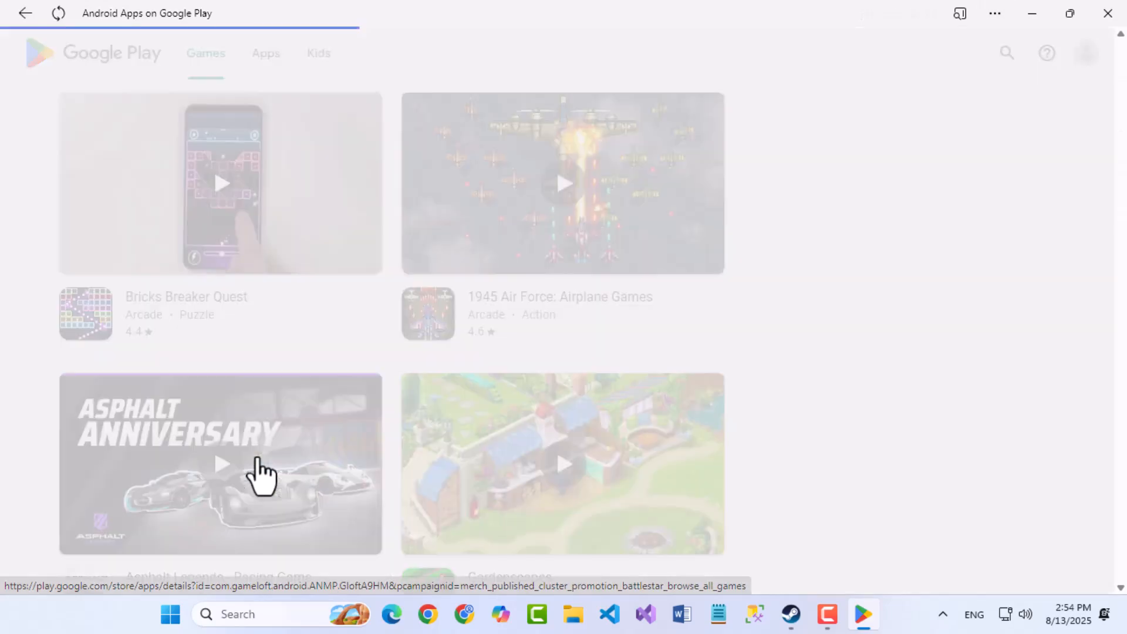
- Open the Asphalt Legends - Racing Game page and request its 'Install on Windows', bringing up the open-app prompt
click(224, 462)
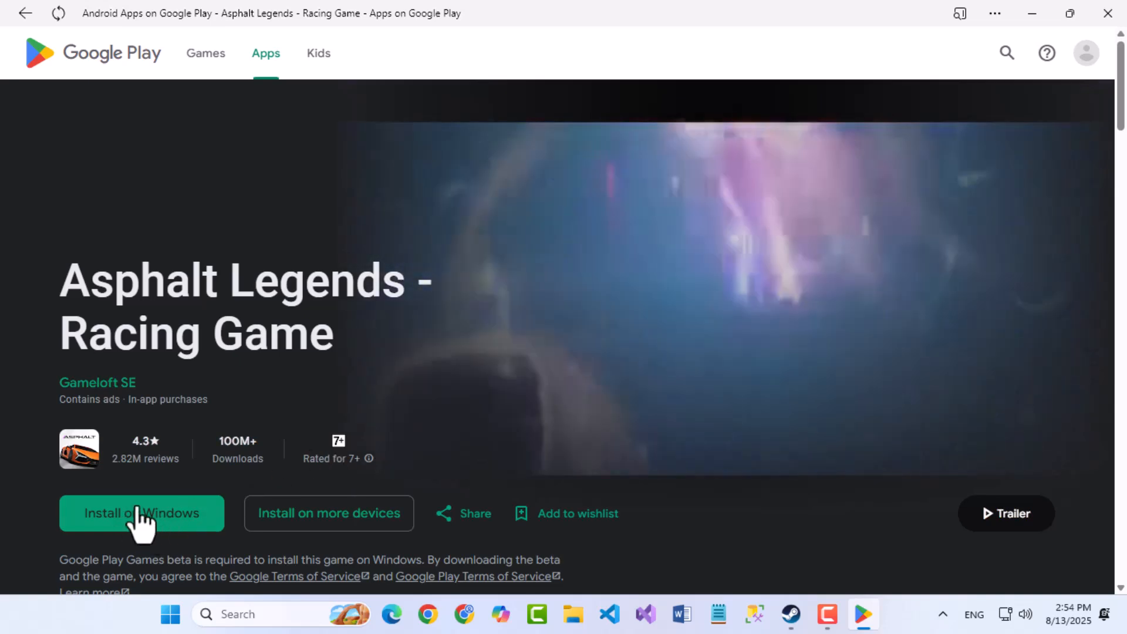
scroll(down, 3)
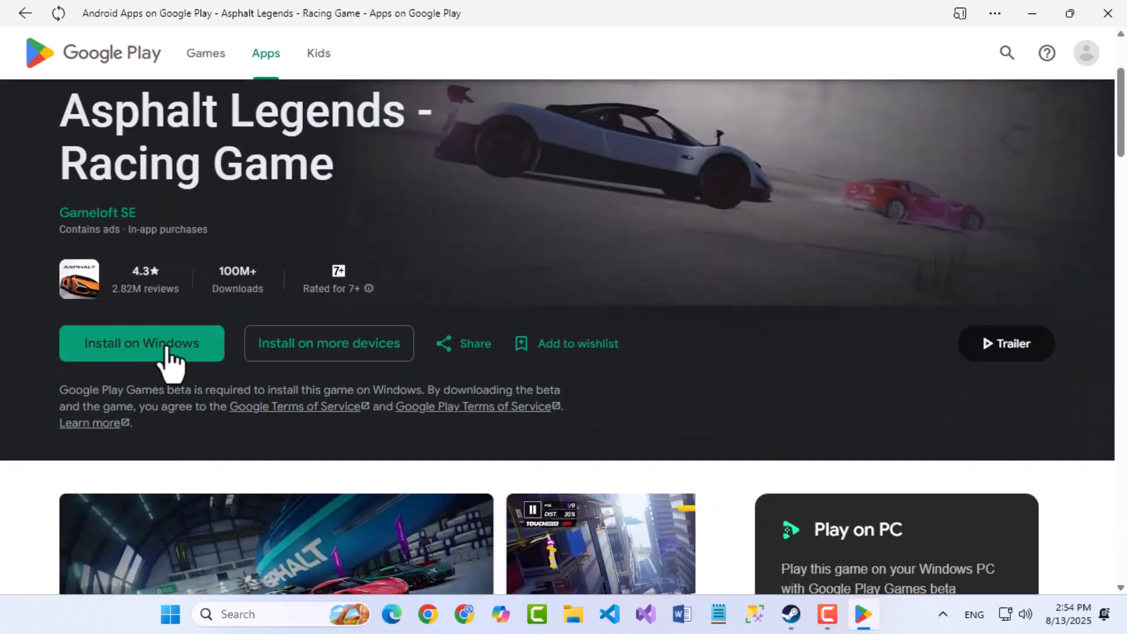
click(141, 343)
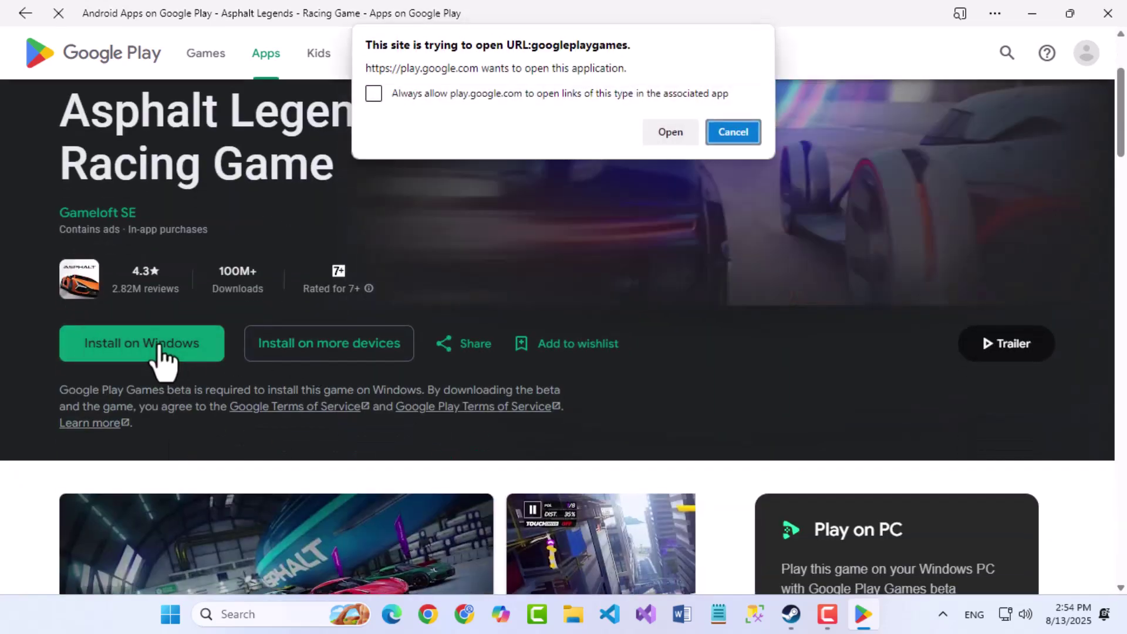
click(373, 93)
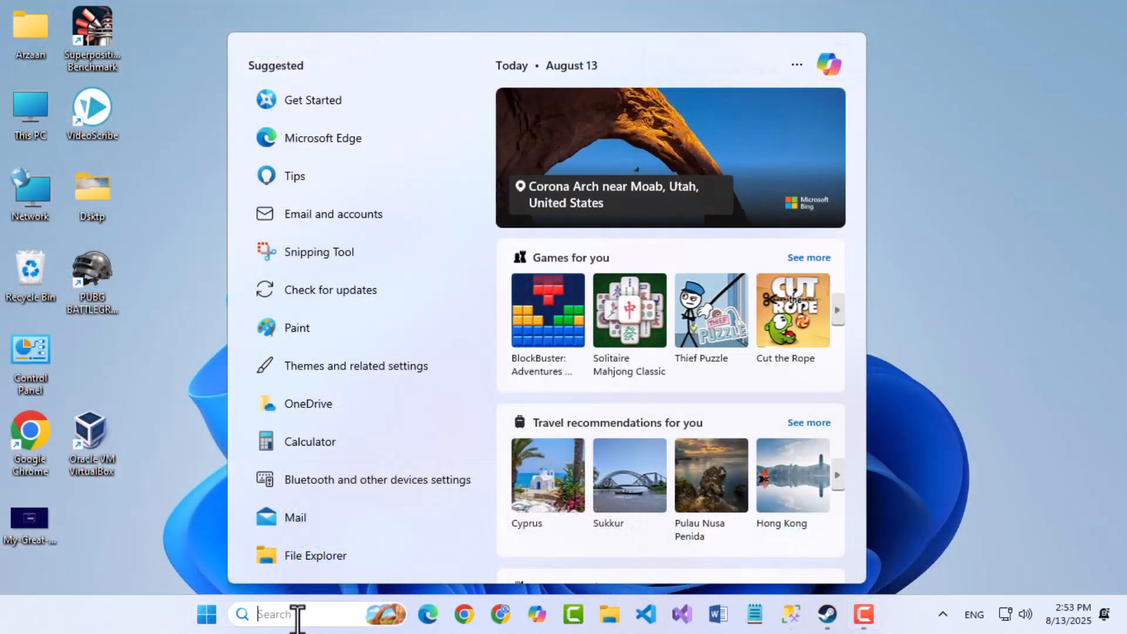
mouse_move(353, 157)
text(google)
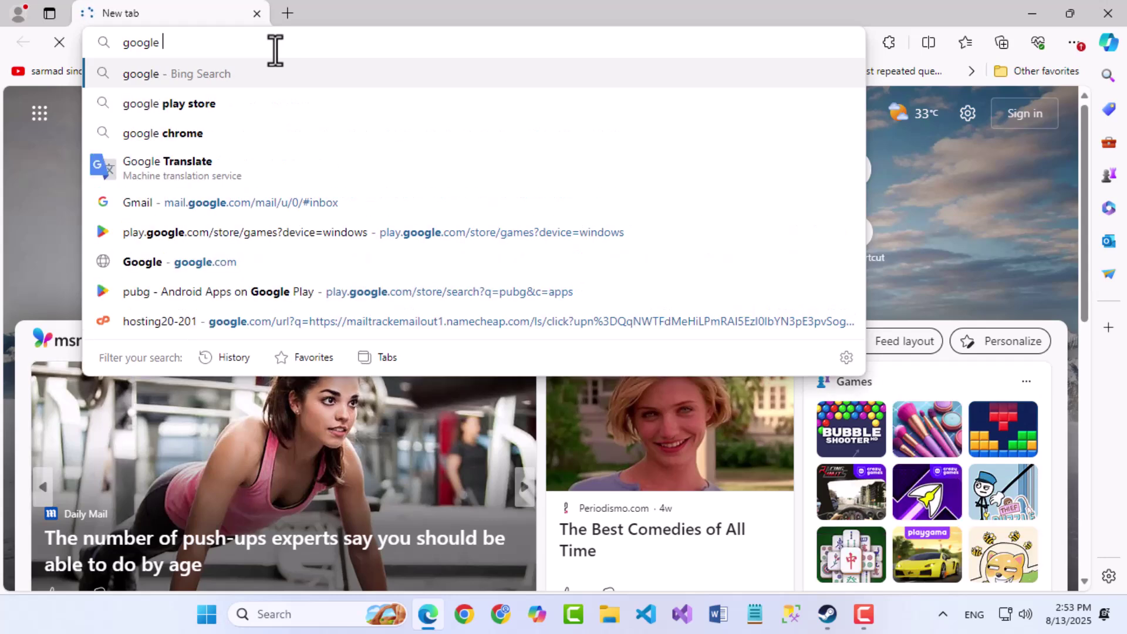
- Search Bing for 'google play store' and open the 'Android Apps on Google Play' result
click(169, 103)
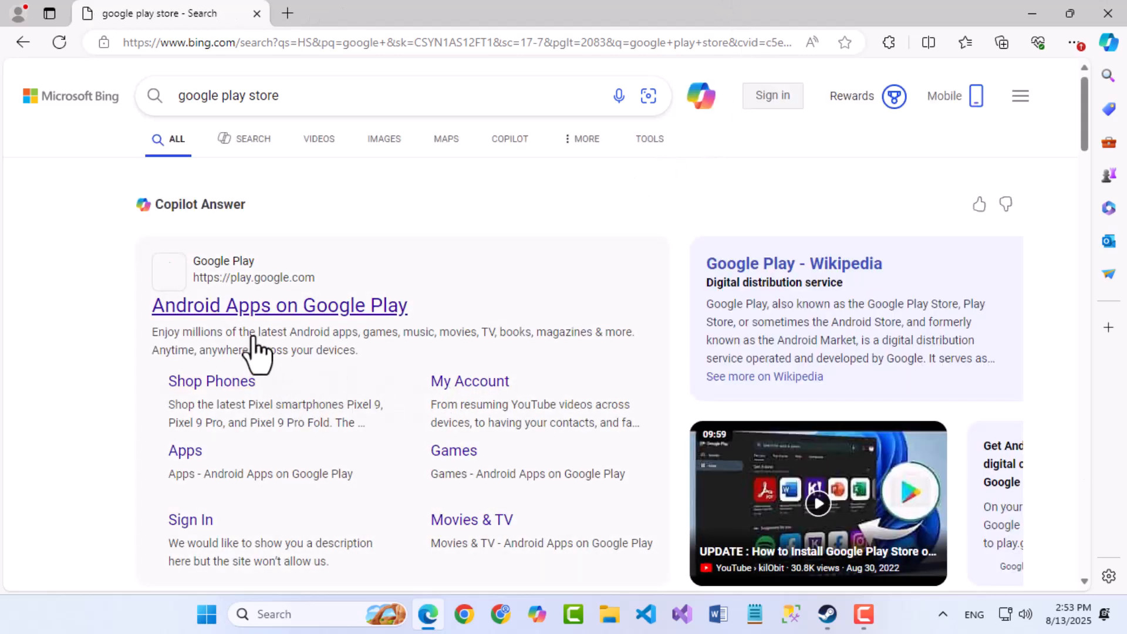
click(279, 305)
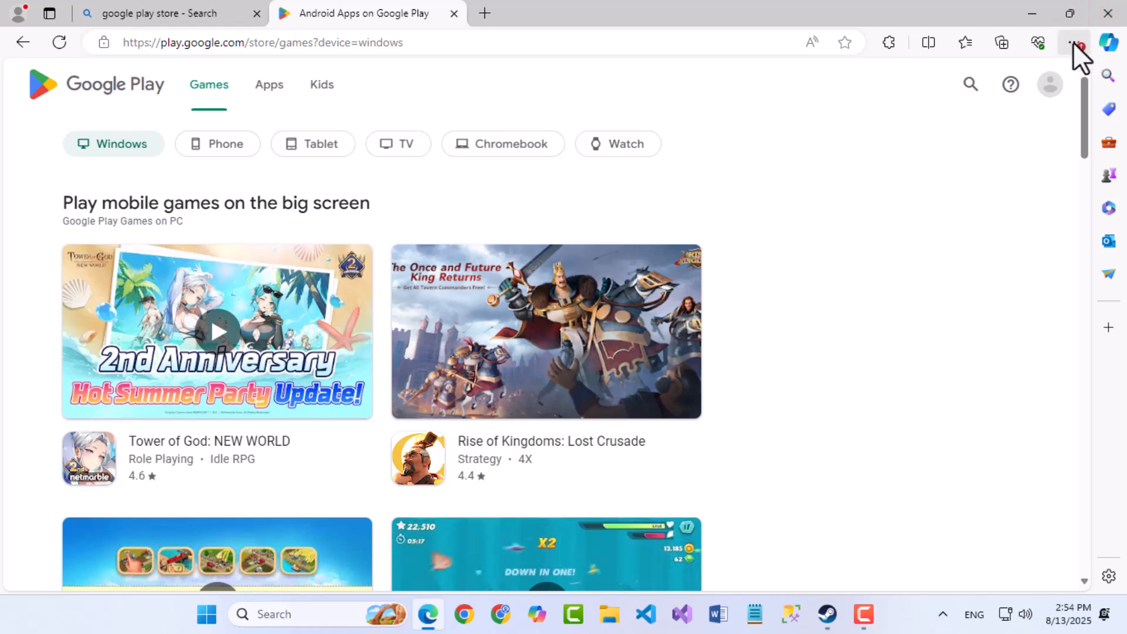
- Install the Google Play site as an Edge app via Apps > Install this site as an app
click(1074, 42)
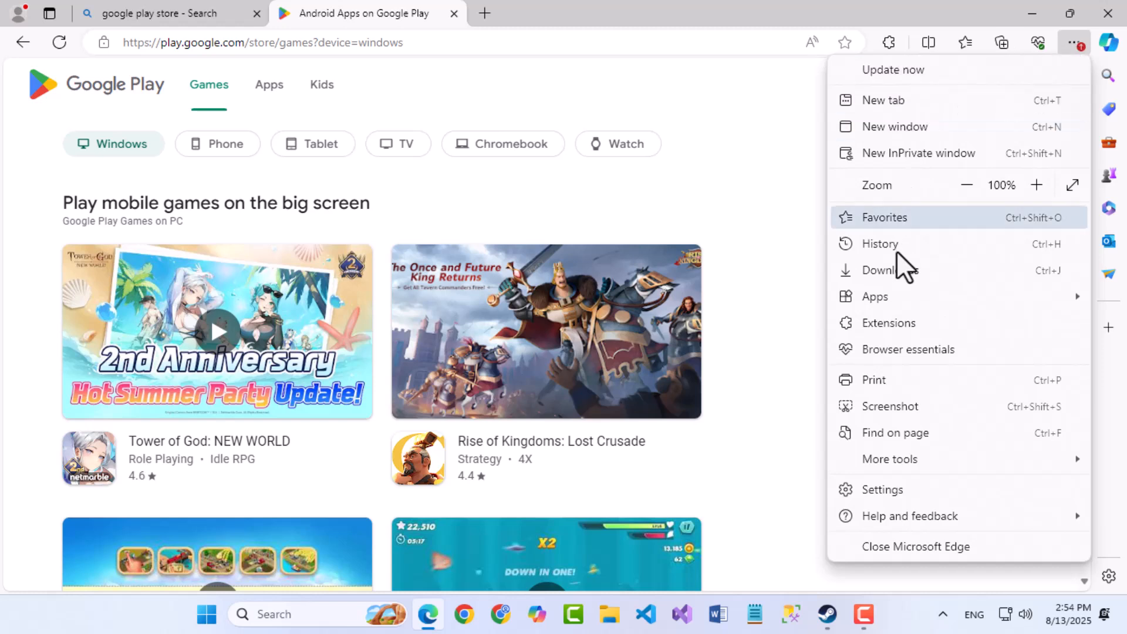
mouse_move(906, 309)
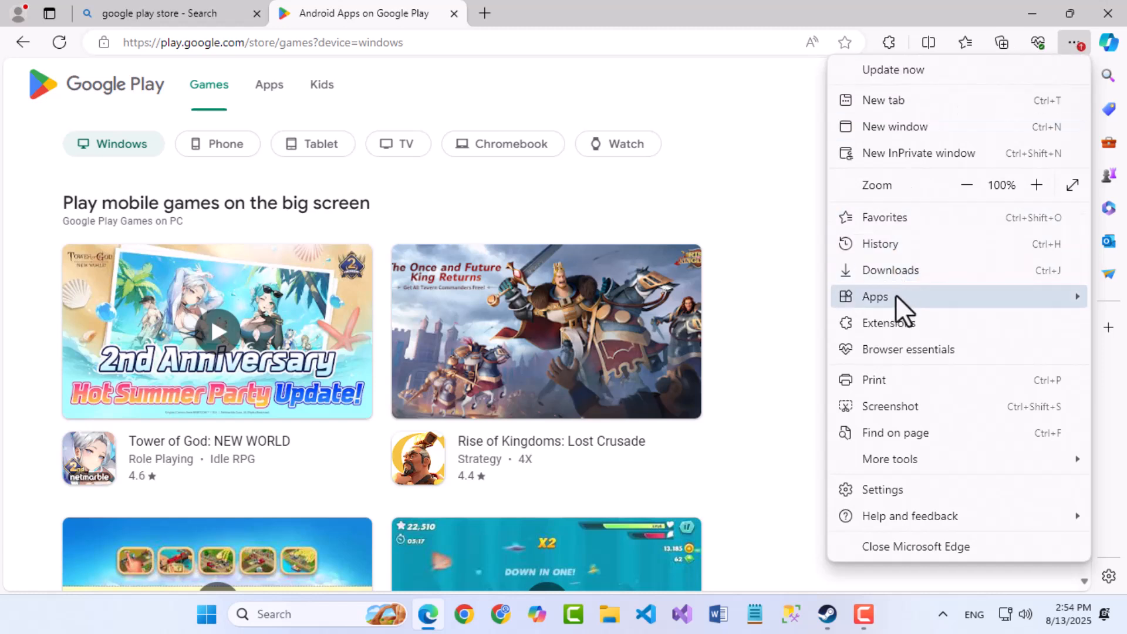
click(875, 295)
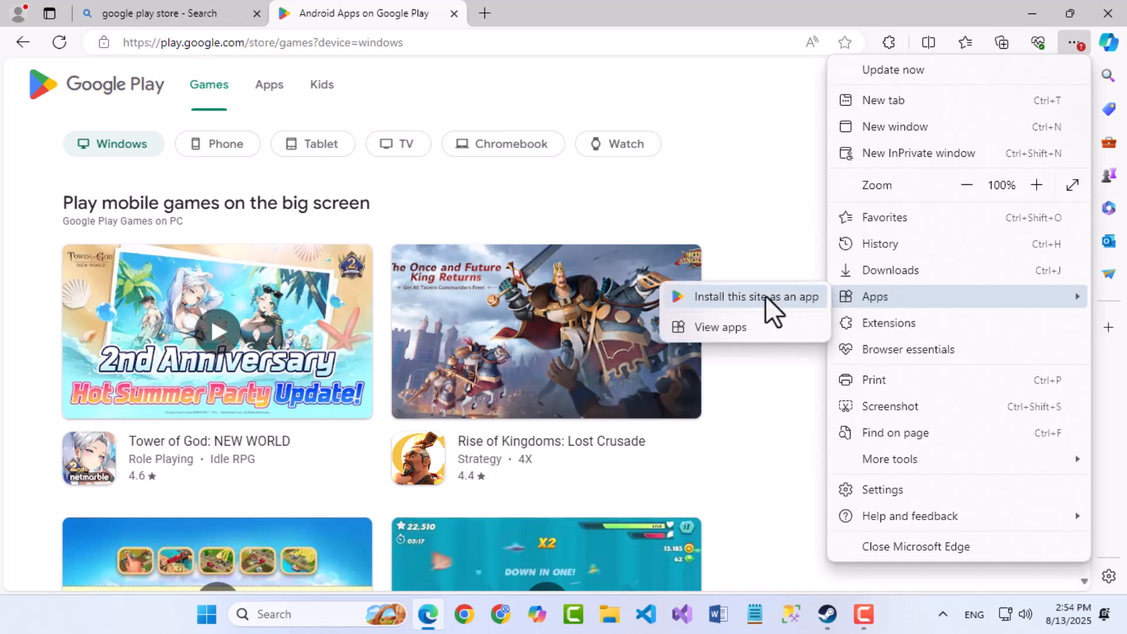
click(756, 295)
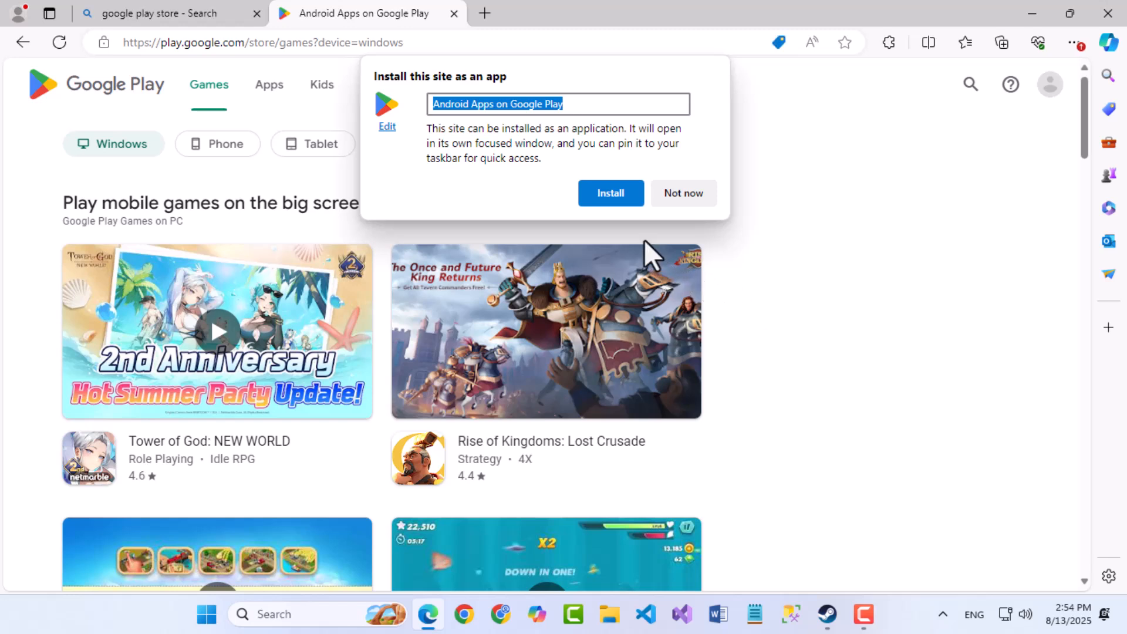
mouse_move(611, 192)
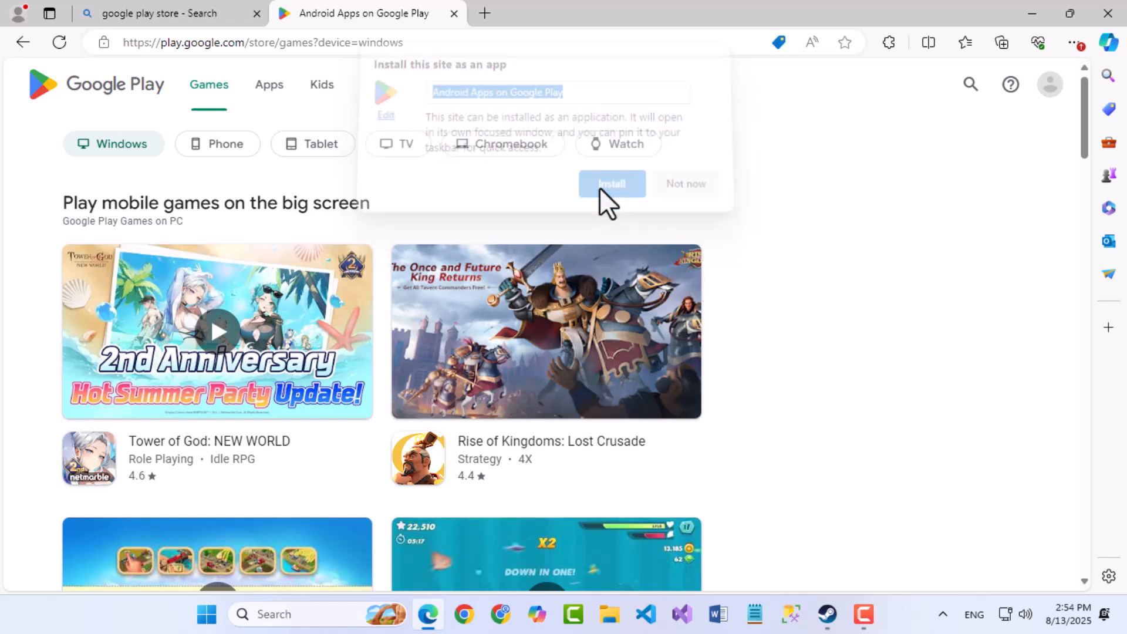
click(613, 183)
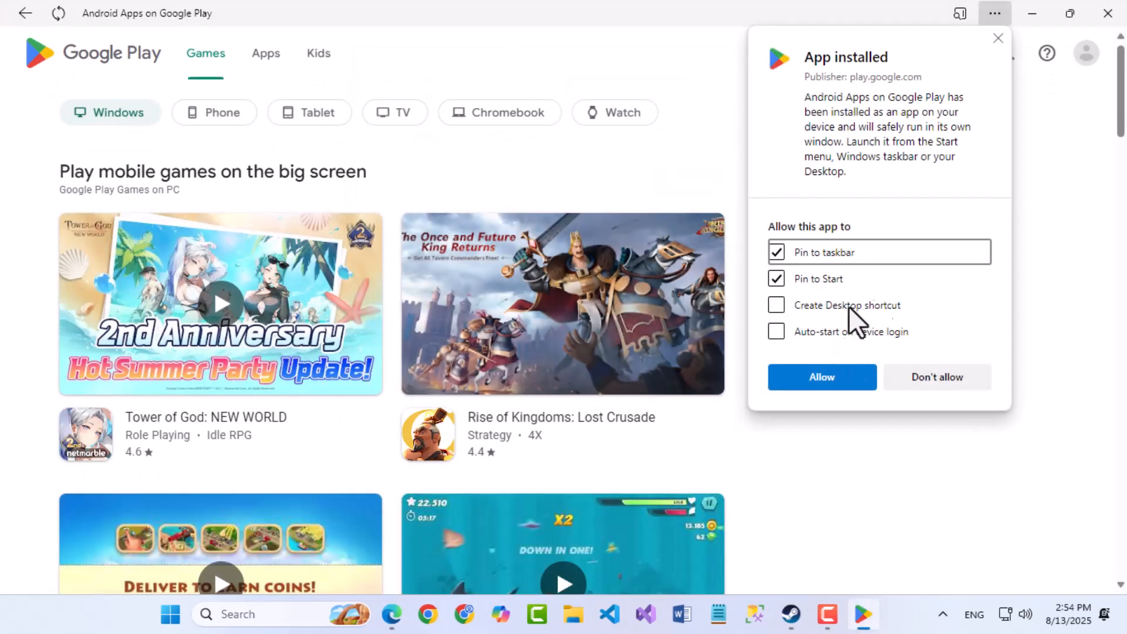
- Allow the new app with a desktop shortcut ticked and agree to pin it to the taskbar
click(776, 305)
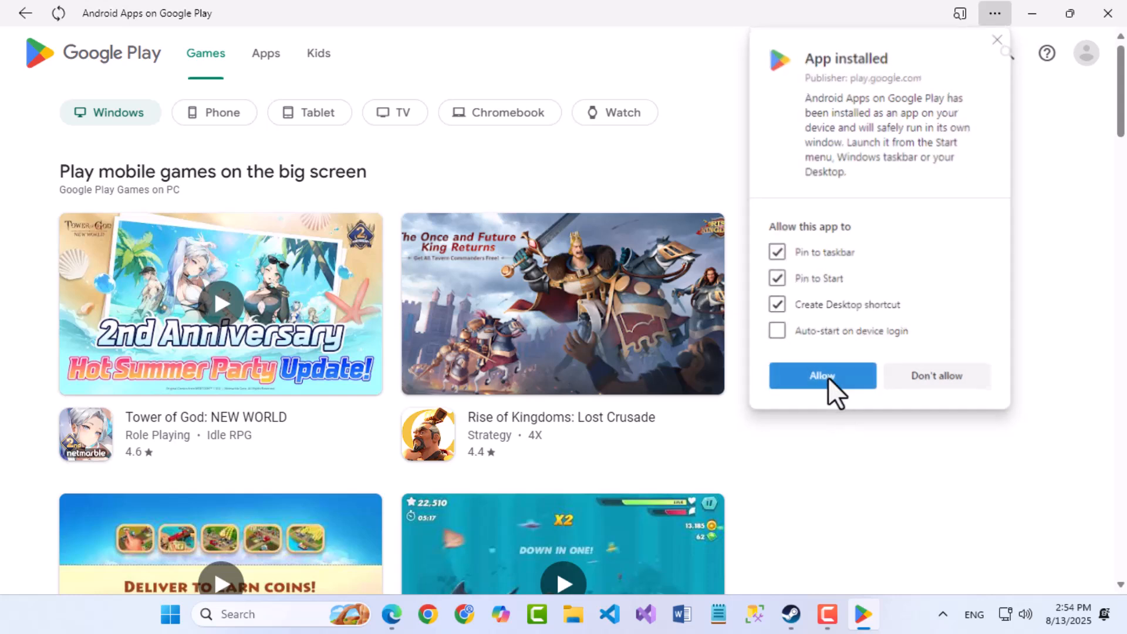
click(821, 376)
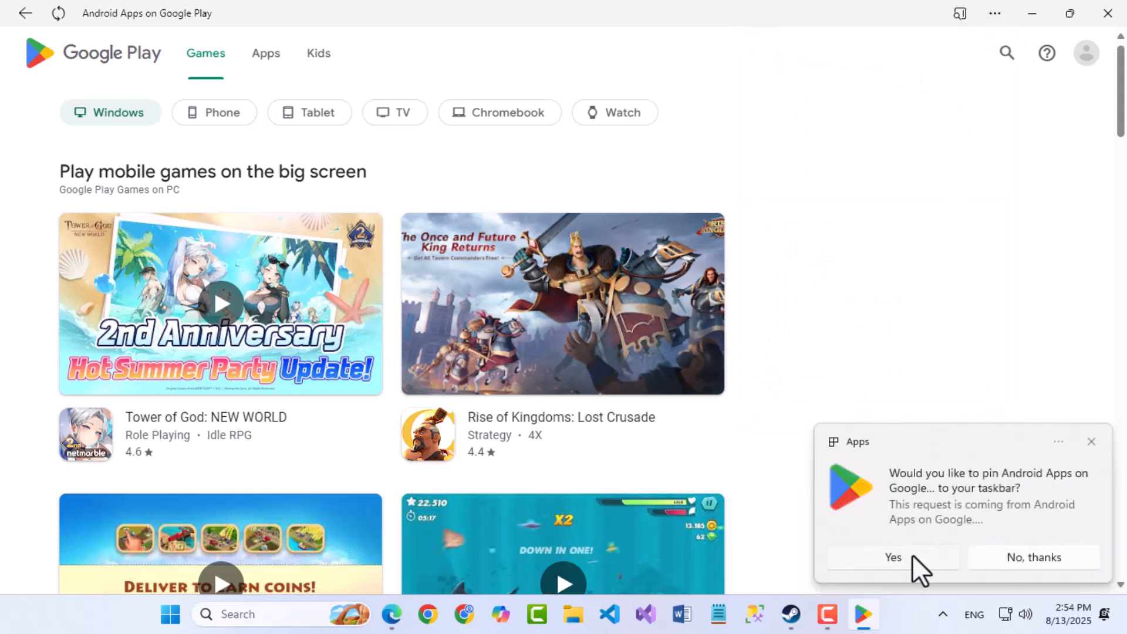
click(893, 556)
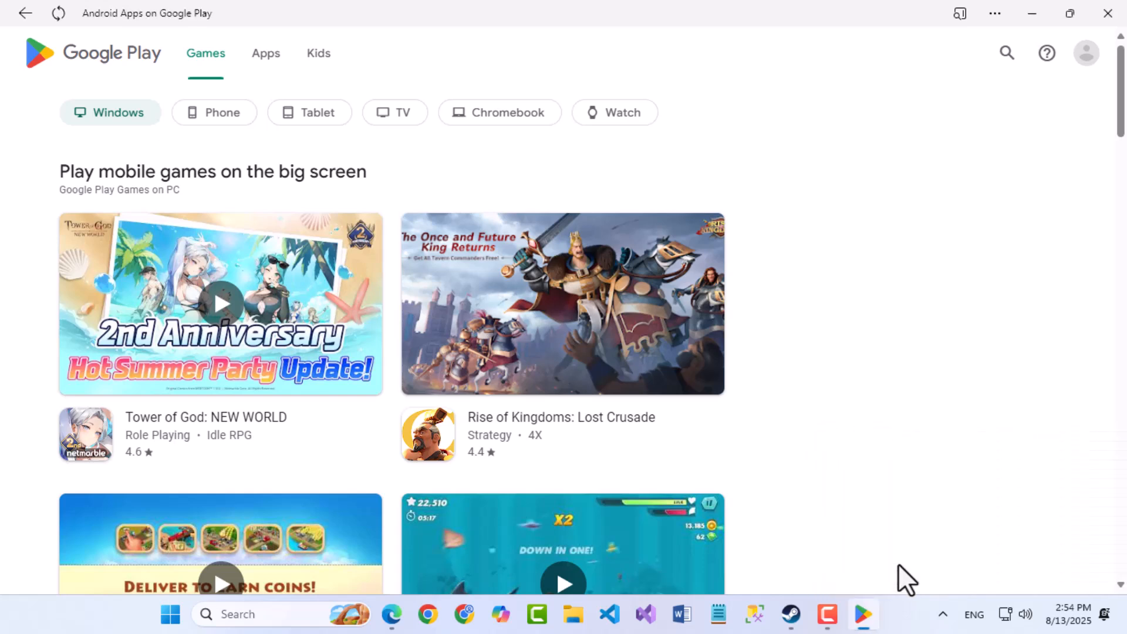
mouse_move(1108, 93)
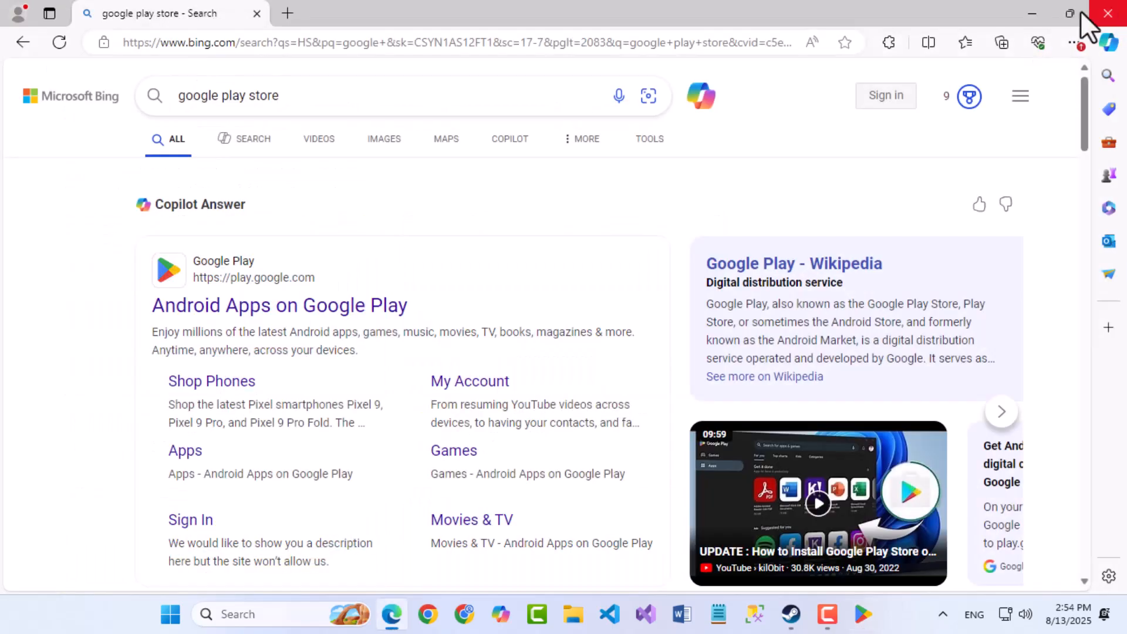
- Close Edge and relaunch Google Play from the 'Android Apps on Google Play' desktop shortcut
click(1110, 13)
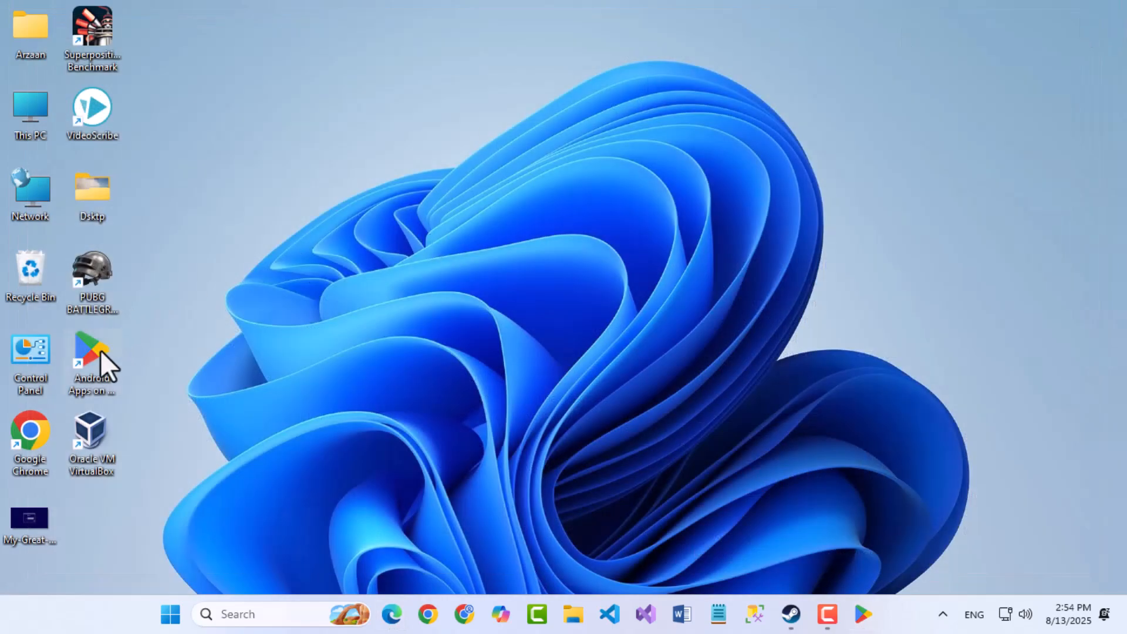
double_click(91, 350)
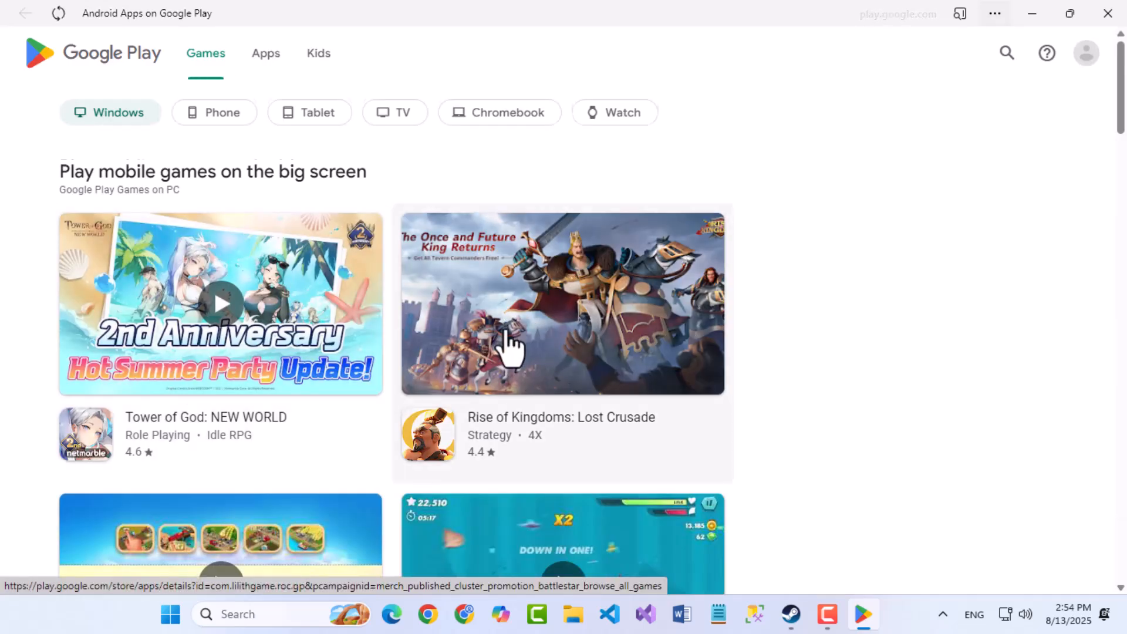
- Open Asphalt Legends, request 'Install on Windows', and always allow play.google.com to open these links
scroll(down, 3)
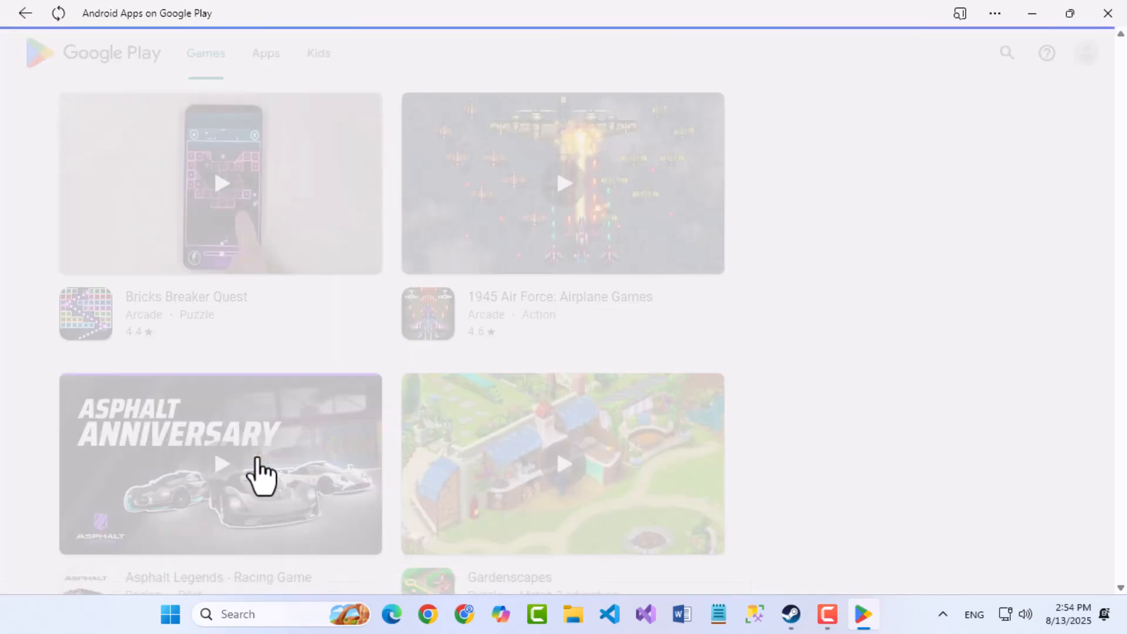
click(221, 462)
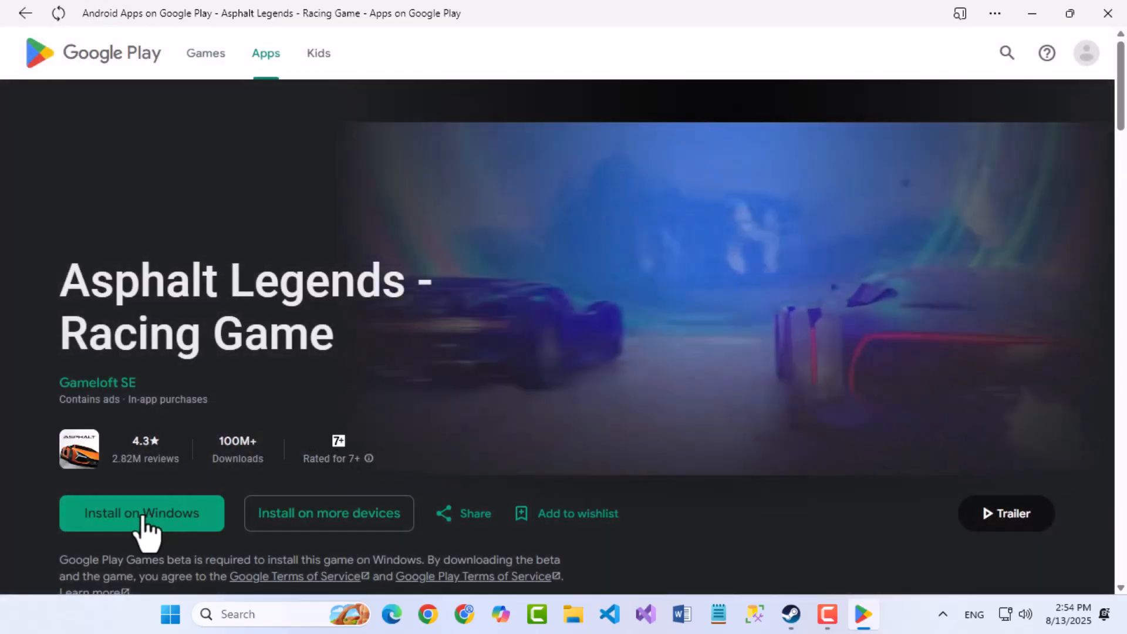
scroll(down, 3)
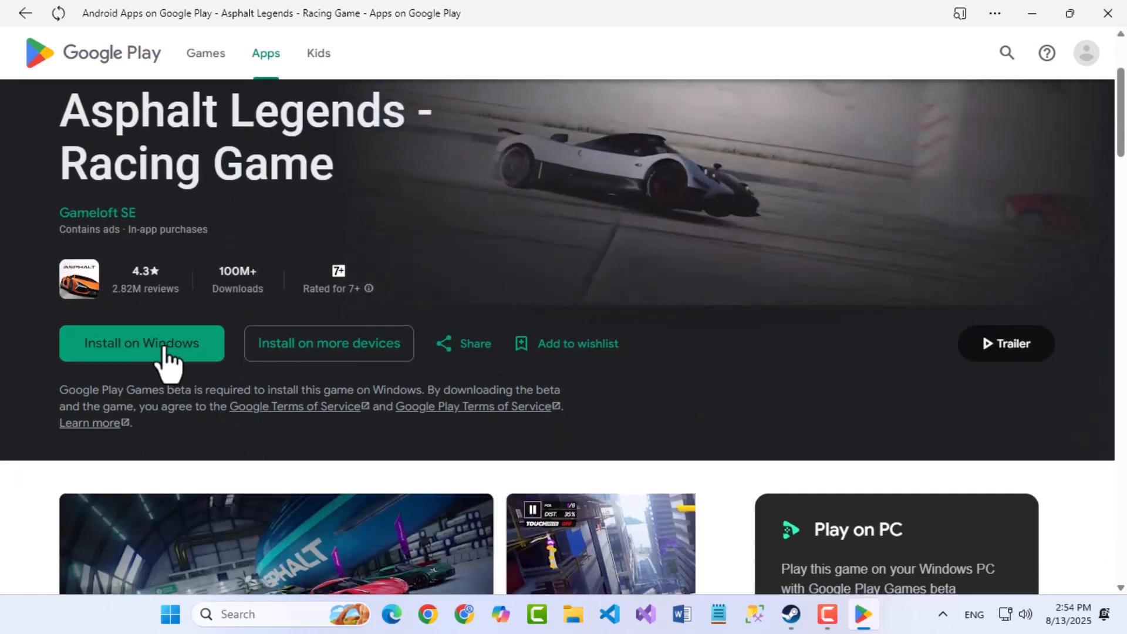
click(141, 343)
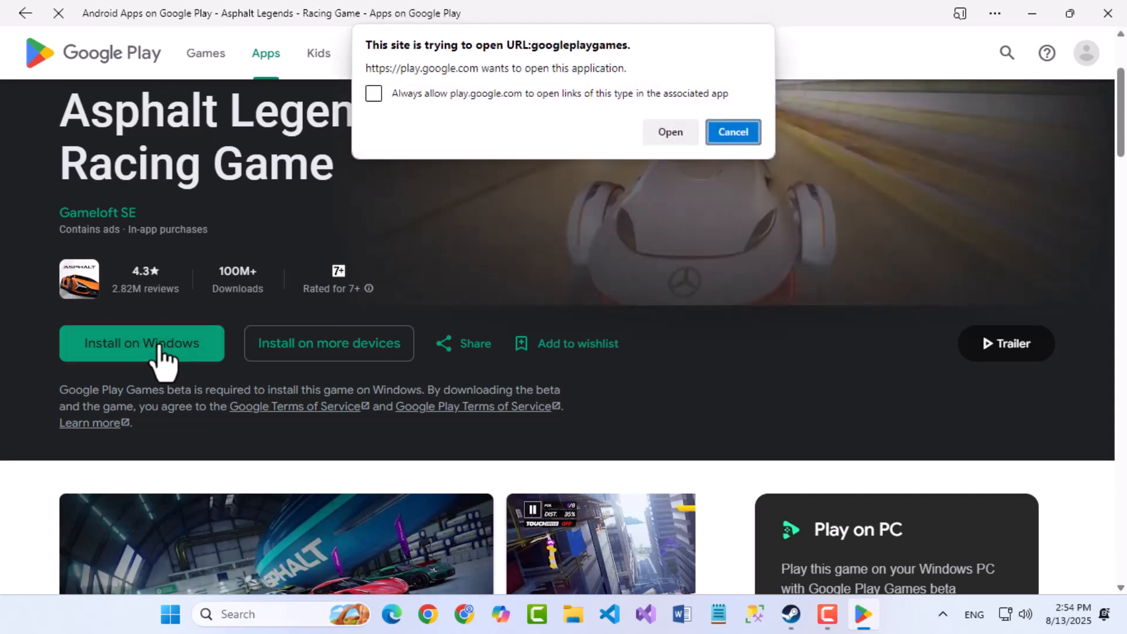
click(373, 94)
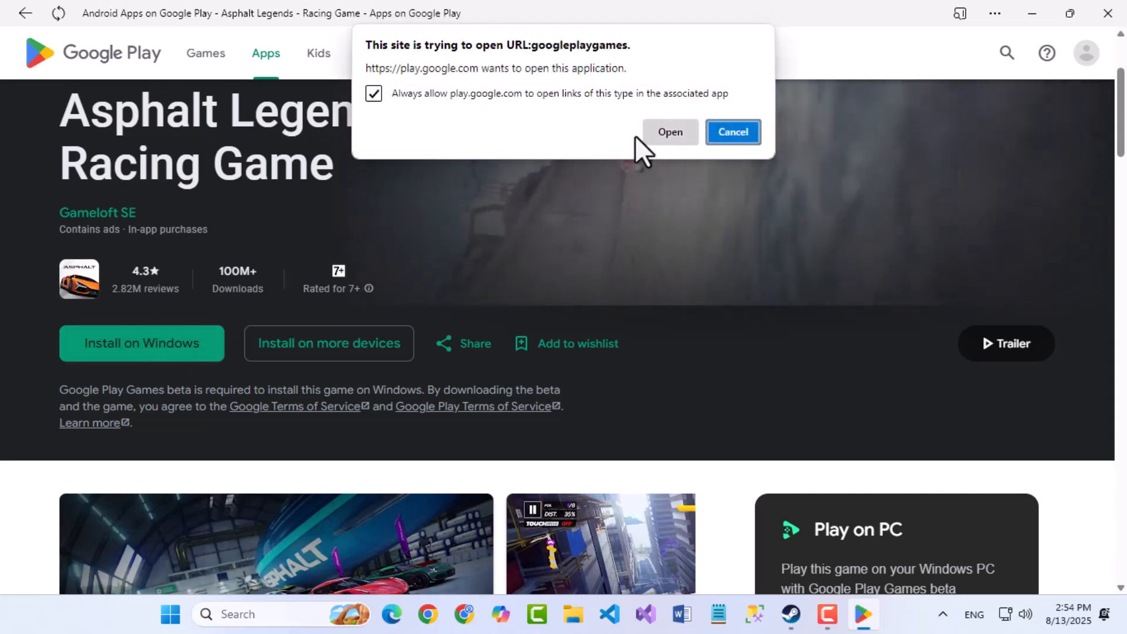